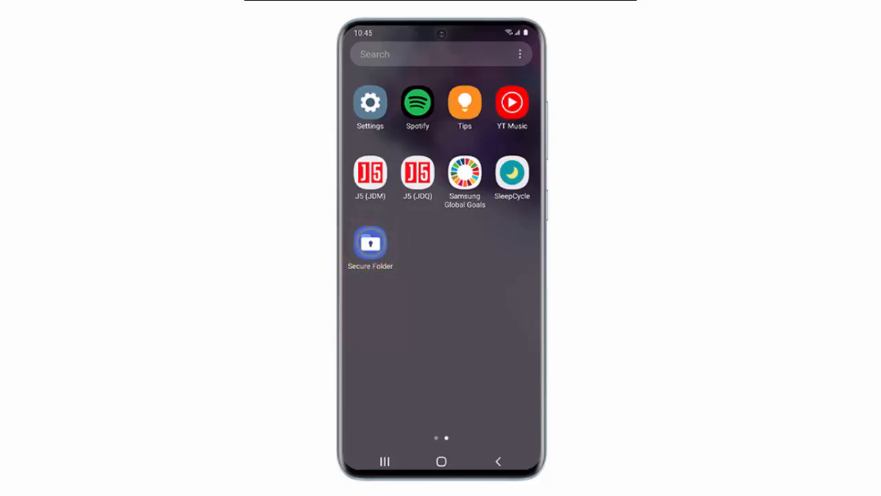
Launch Secure Folder setup from the Quick Settings tile
{"action": "left_click", "coordinate": [370, 242]}
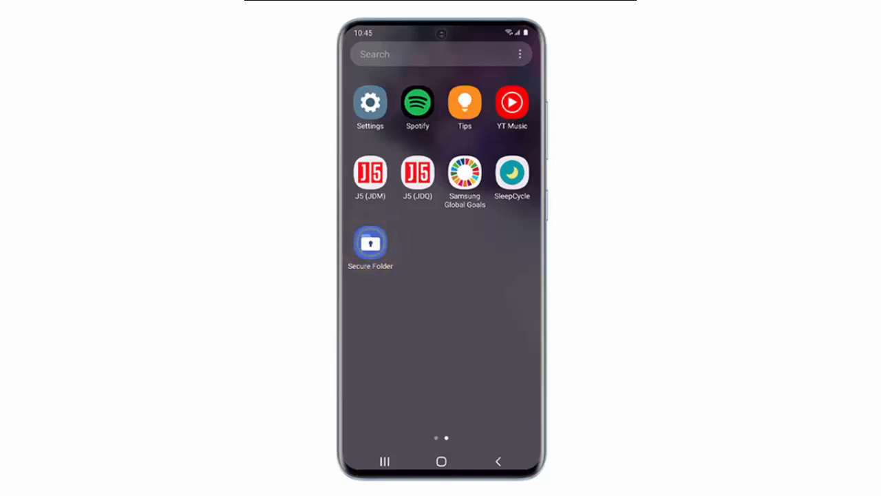
{"action": "left_click", "coordinate": [370, 243]}
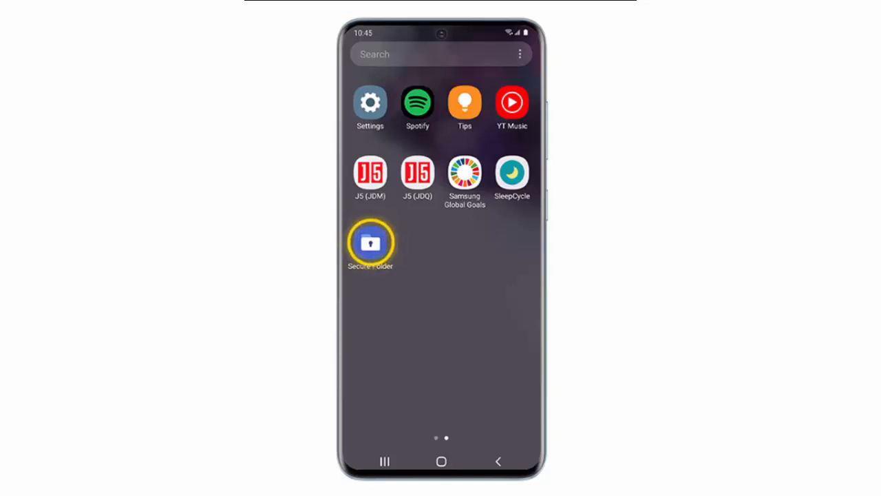
{"action": "left_click", "coordinate": [371, 242]}
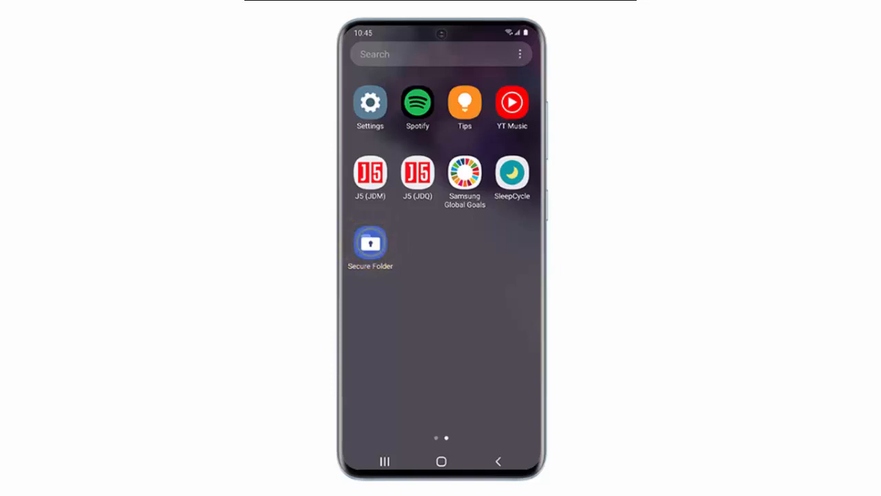
{"action": "left_click", "coordinate": [369, 242]}
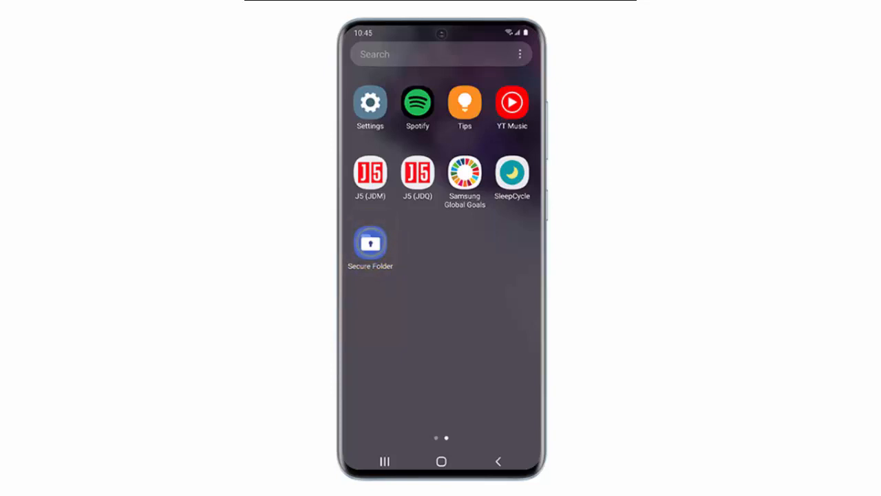
{"action": "left_click", "coordinate": [369, 242]}
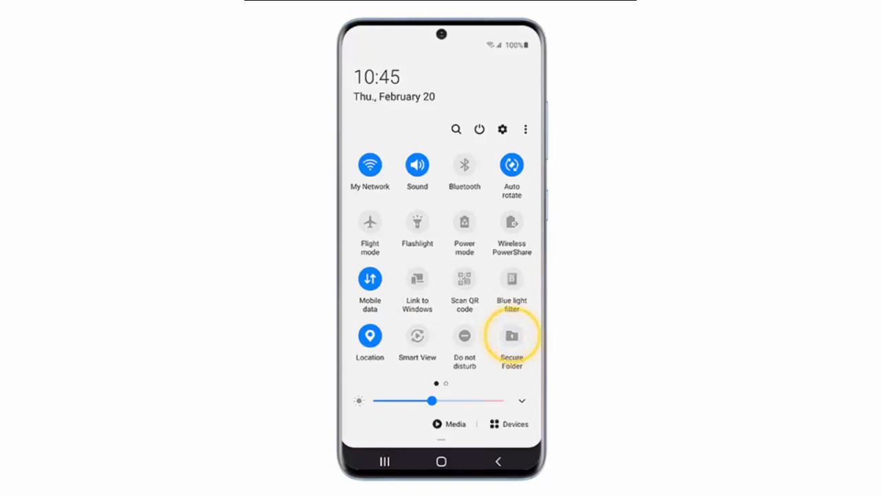
{"action": "mouse_move", "coordinate": [512, 338]}
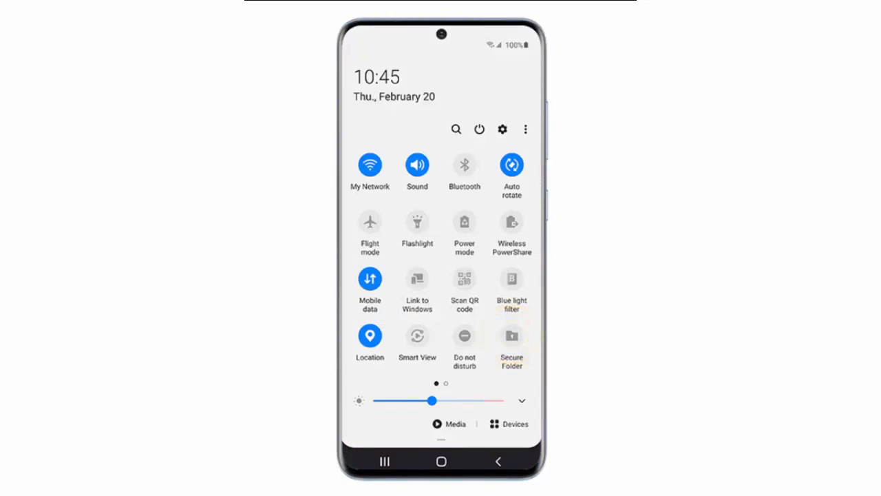
{"action": "left_click", "coordinate": [511, 336]}
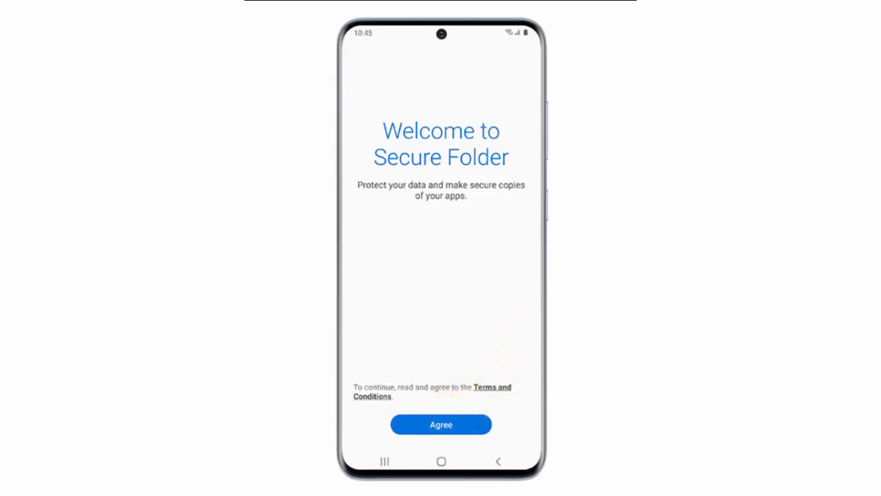
Agree to the Secure Folder welcome terms, reaching Samsung account verification
{"action": "left_click", "coordinate": [440, 424]}
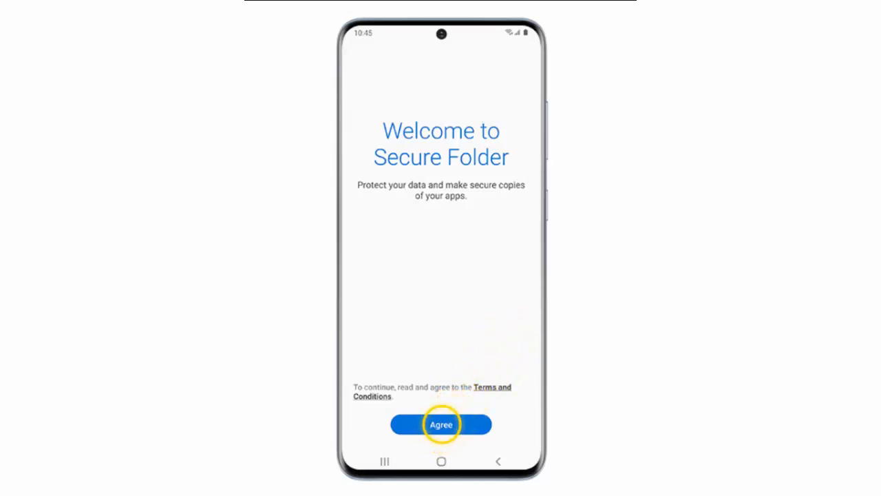
{"action": "left_click", "coordinate": [440, 424]}
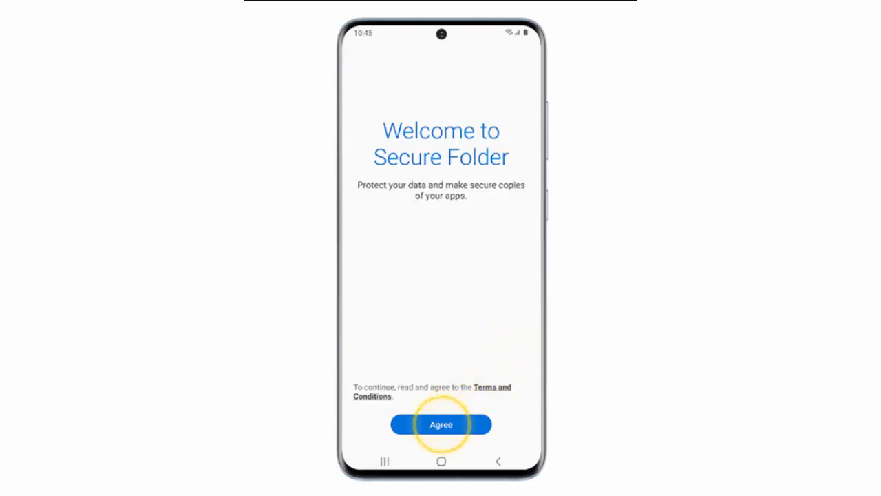
{"action": "left_click", "coordinate": [441, 425]}
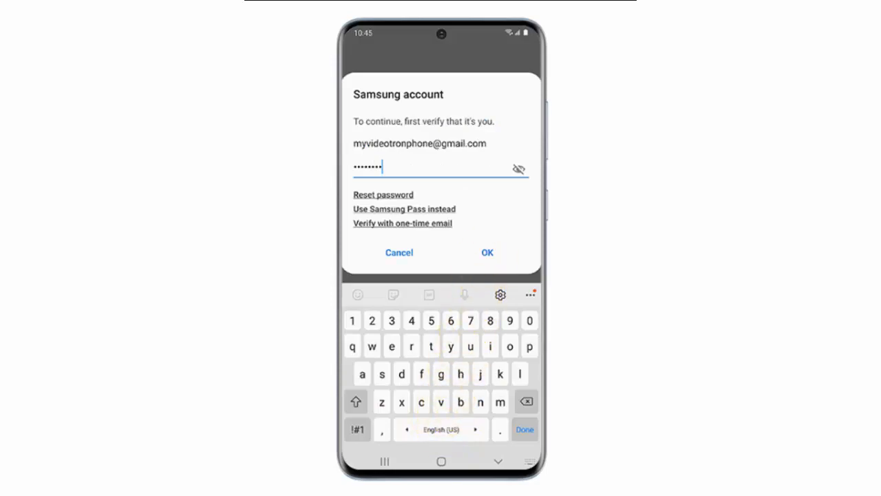
Submit the Samsung account password so setup advances to the lock-type choice
{"action": "left_click", "coordinate": [487, 252]}
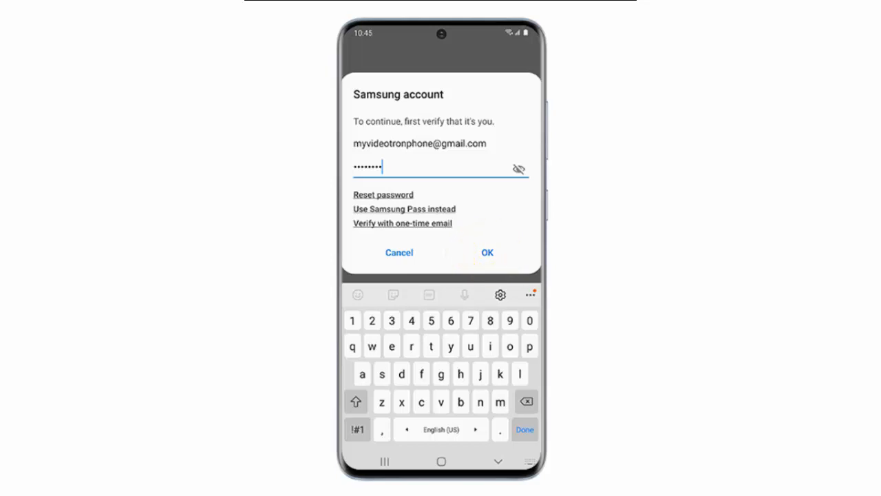
{"action": "left_click", "coordinate": [488, 252]}
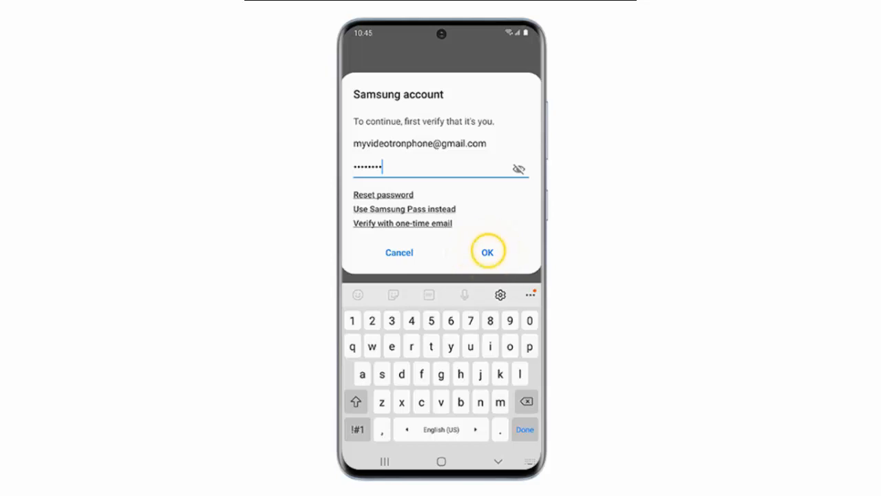
{"action": "left_click", "coordinate": [487, 253]}
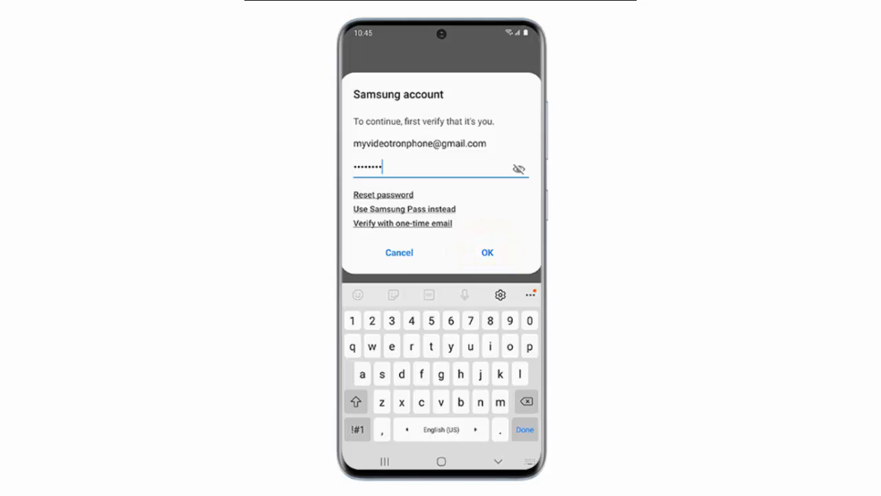
{"action": "left_click", "coordinate": [488, 252]}
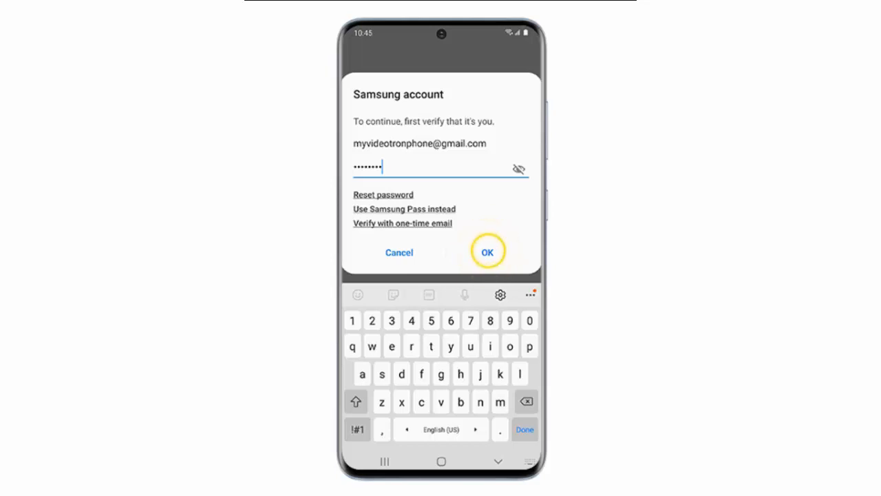
{"action": "left_click", "coordinate": [488, 252]}
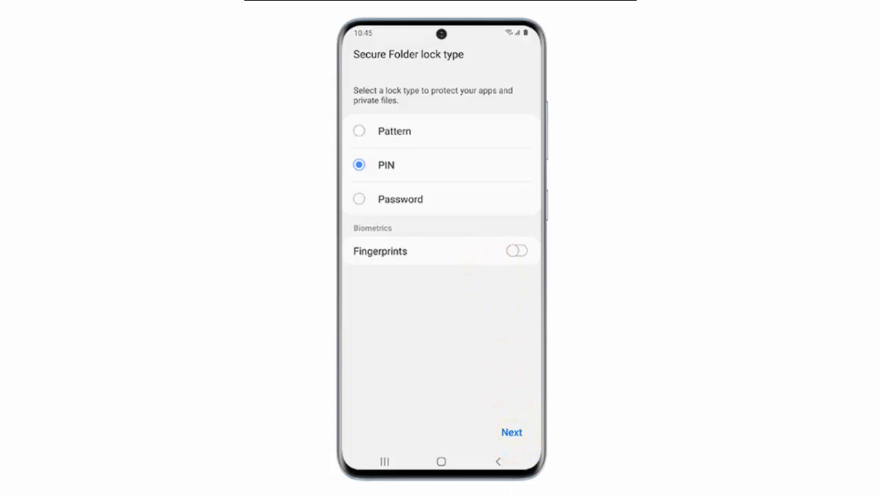
Choose PIN as the Secure Folder lock type and continue to the set-PIN screen
{"action": "left_click", "coordinate": [513, 432]}
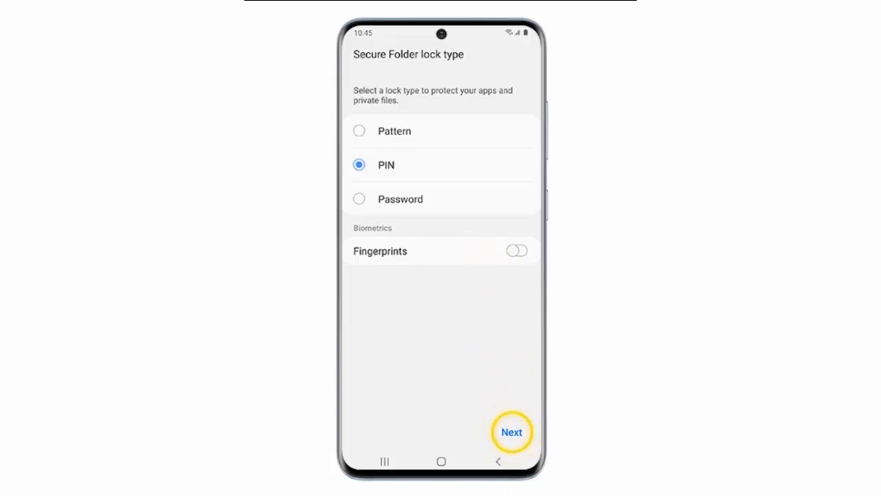
{"action": "left_click", "coordinate": [513, 432]}
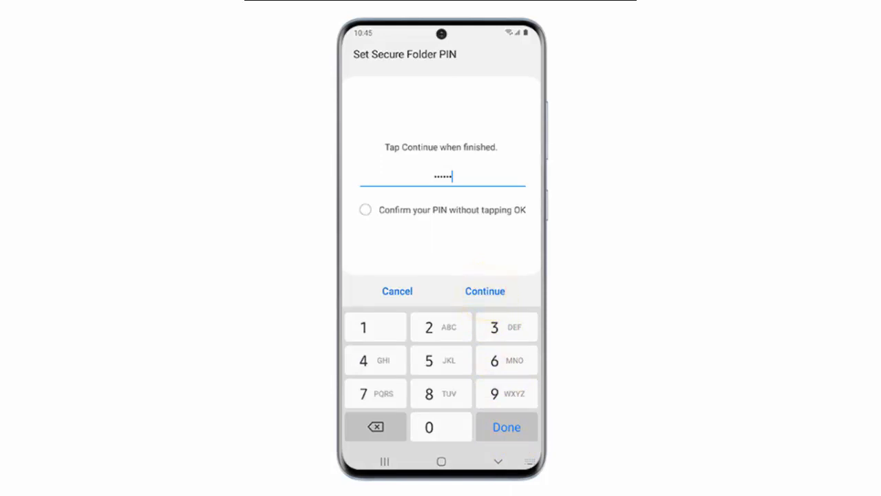
Enter and re-enter the new PIN to complete setup and reach the folder's home
{"action": "left_click", "coordinate": [485, 291]}
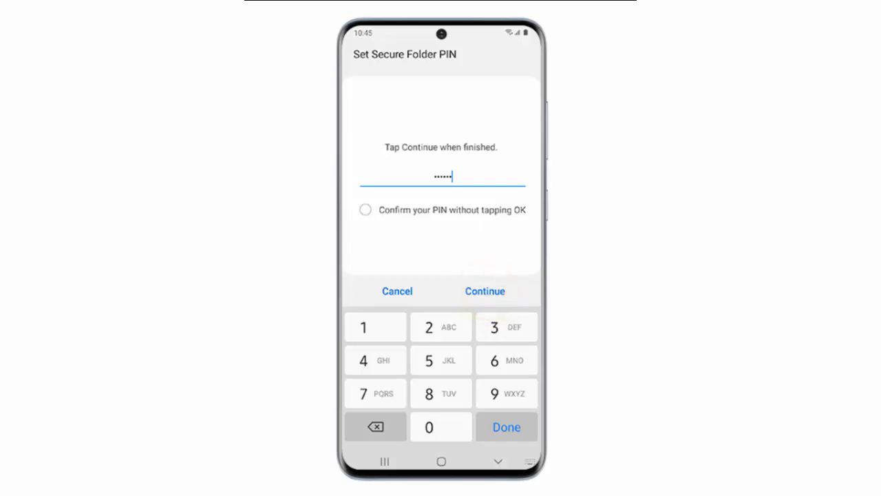
{"action": "left_click", "coordinate": [485, 291]}
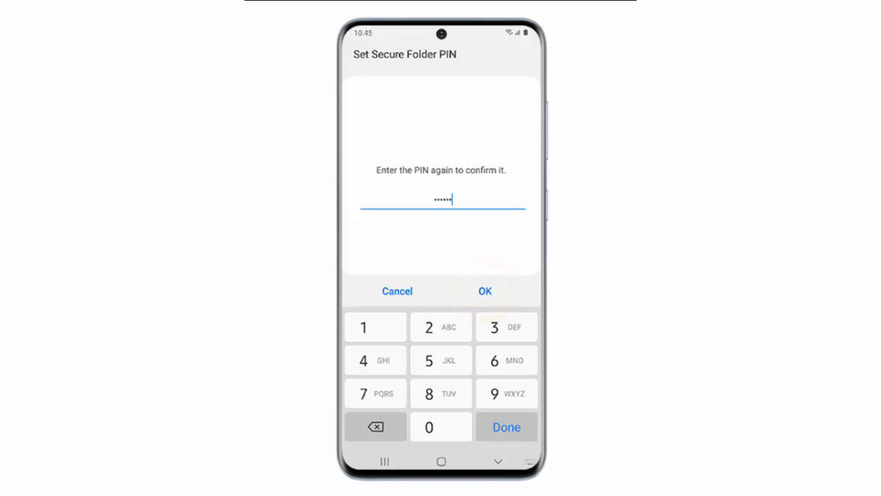
{"action": "left_click", "coordinate": [485, 291]}
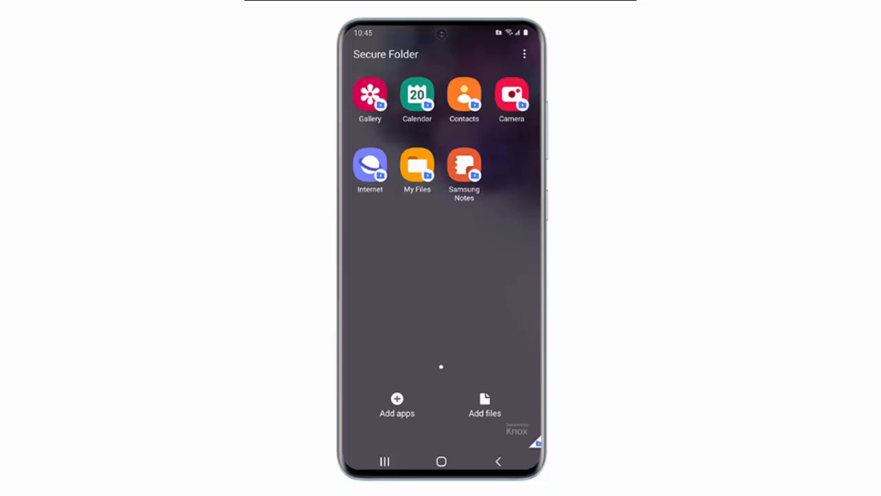
Add Drive, Gmail and Photos from the phone's app list into the folder
{"action": "left_click", "coordinate": [396, 399]}
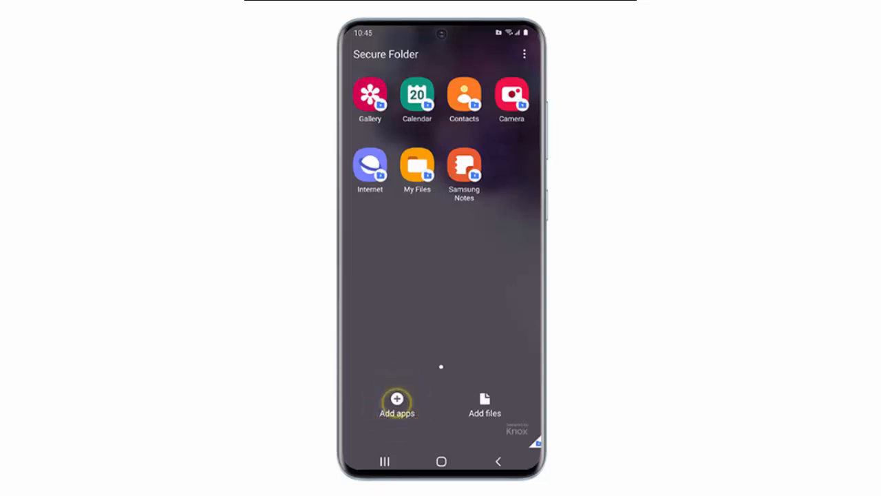
{"action": "left_click", "coordinate": [397, 399]}
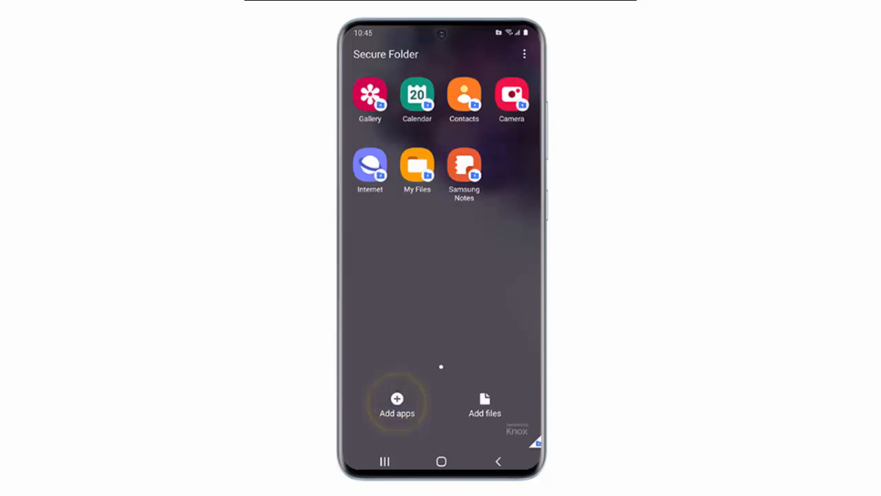
{"action": "left_click", "coordinate": [396, 398]}
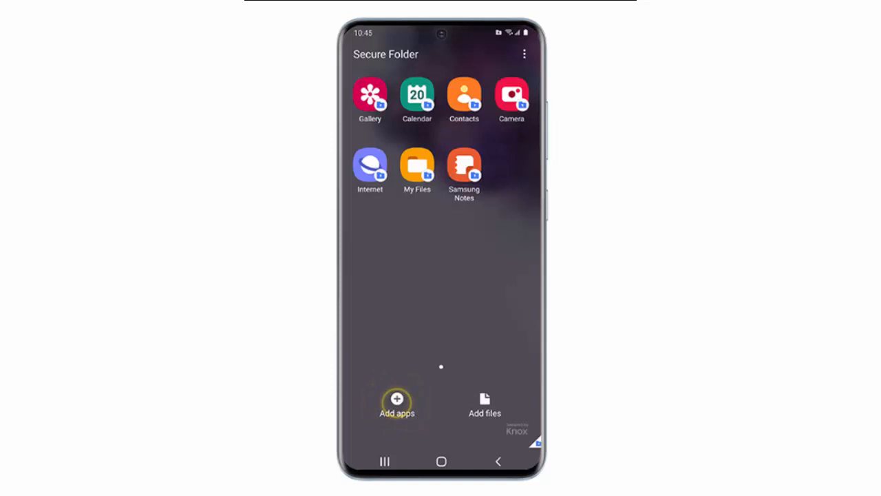
{"action": "left_click", "coordinate": [397, 399]}
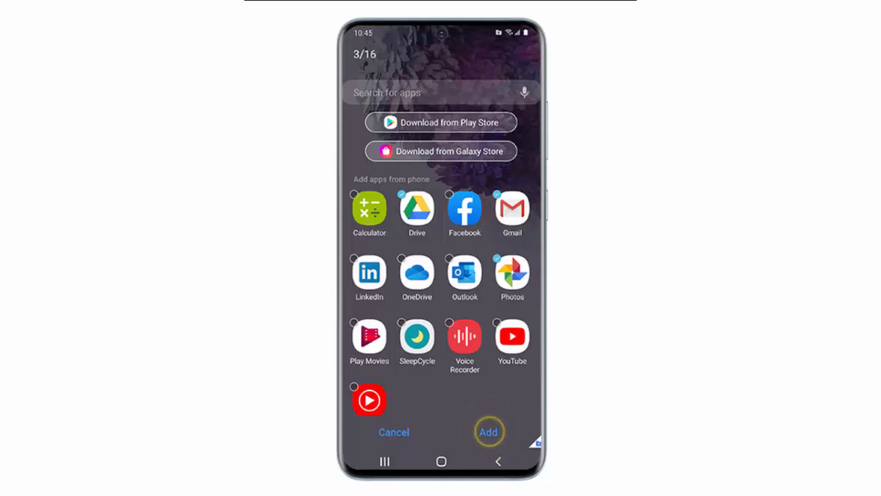
{"action": "left_click", "coordinate": [488, 433]}
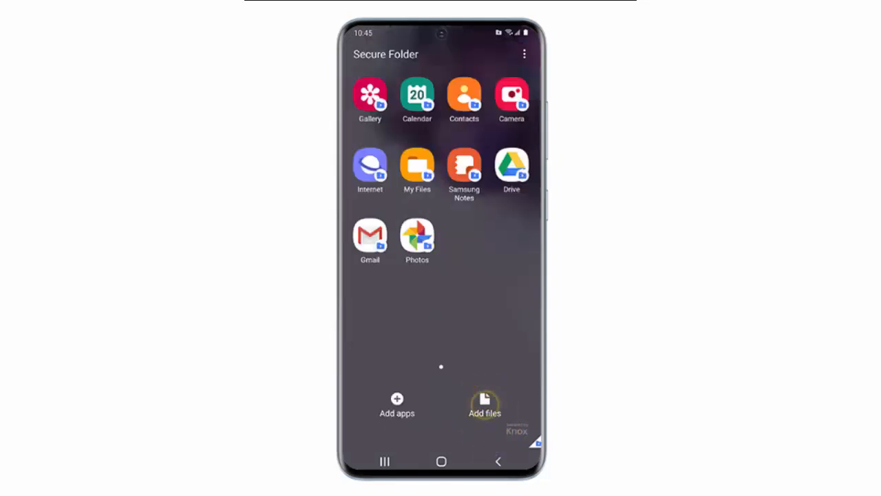
Start adding files and choose Images to browse the phone's gallery
{"action": "left_click", "coordinate": [485, 405]}
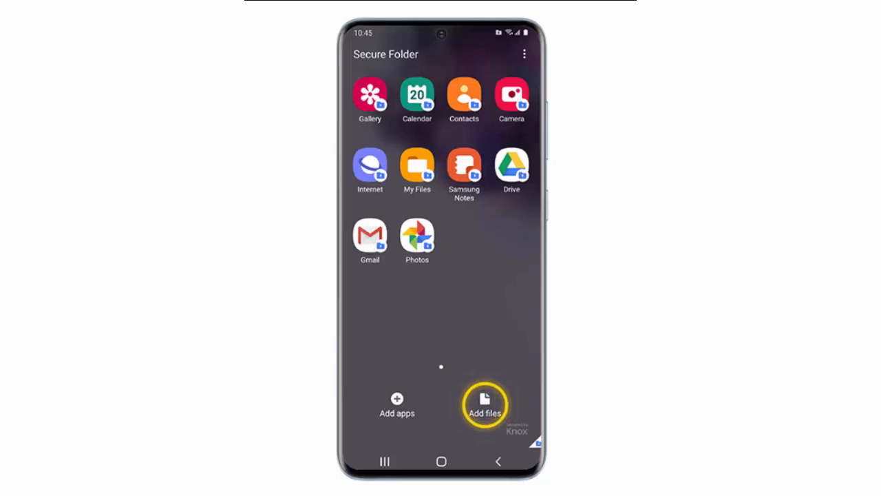
{"action": "left_click", "coordinate": [485, 405]}
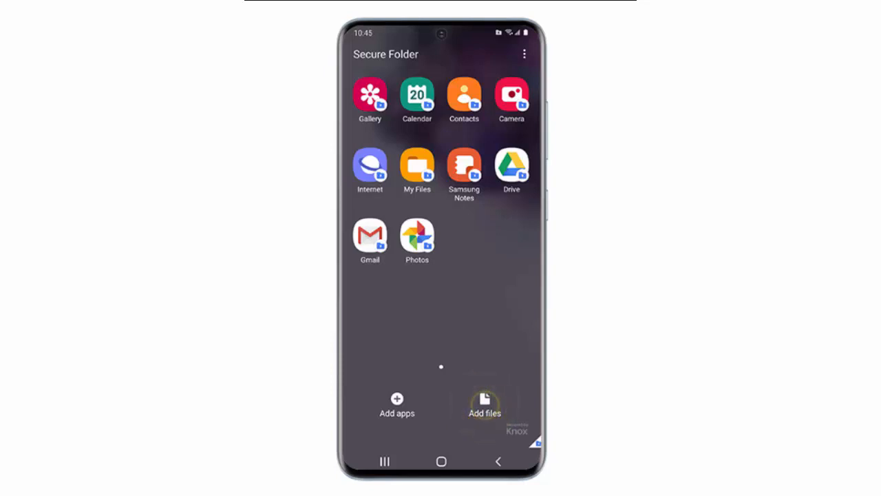
{"action": "left_click", "coordinate": [485, 403]}
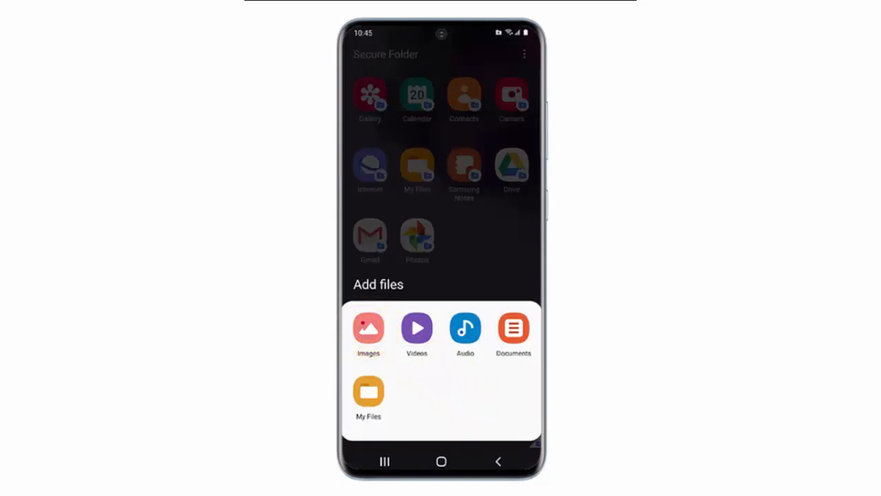
{"action": "left_click", "coordinate": [369, 328]}
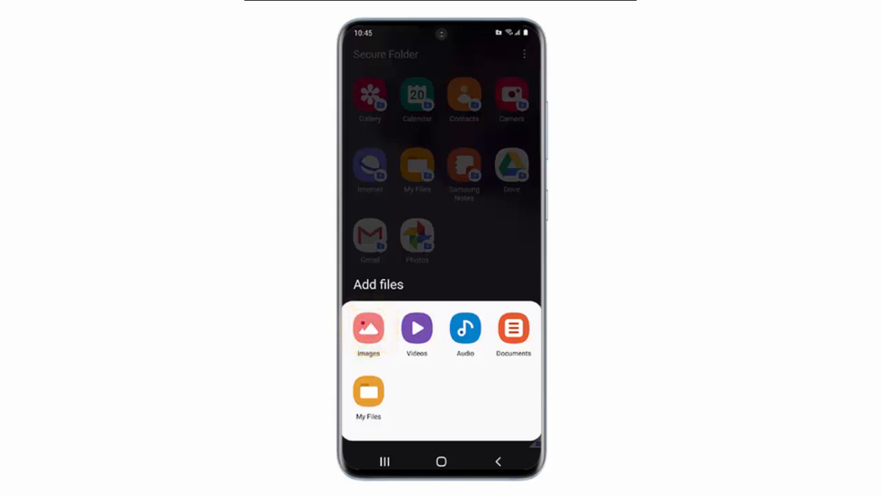
{"action": "left_click", "coordinate": [369, 334]}
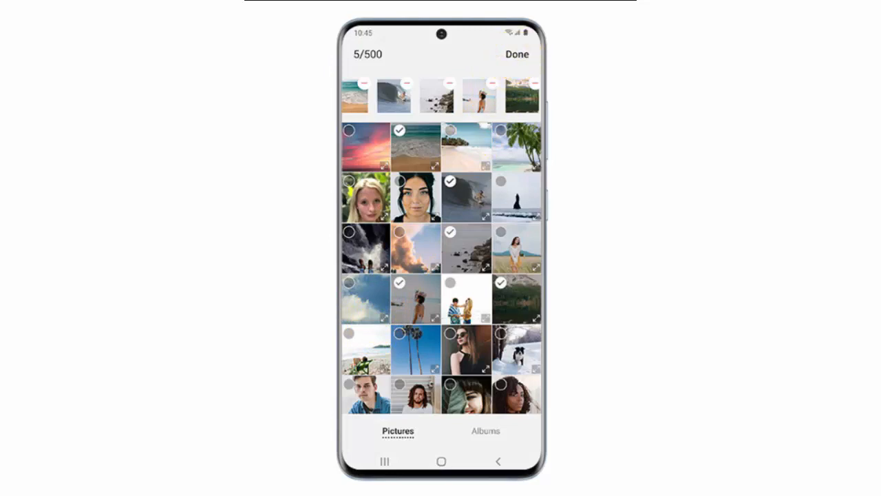
Finish selecting the five pictures, reaching the move-or-copy prompt
{"action": "left_click", "coordinate": [517, 54]}
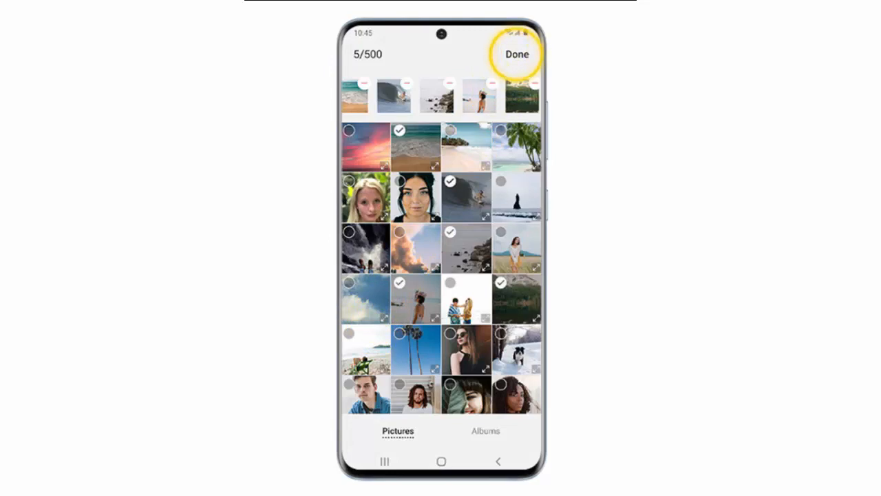
{"action": "left_click", "coordinate": [515, 54]}
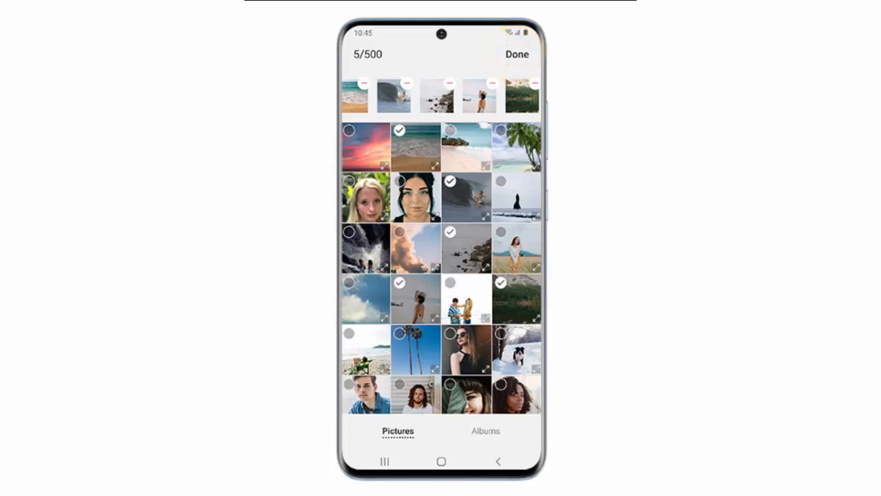
{"action": "left_click", "coordinate": [517, 56]}
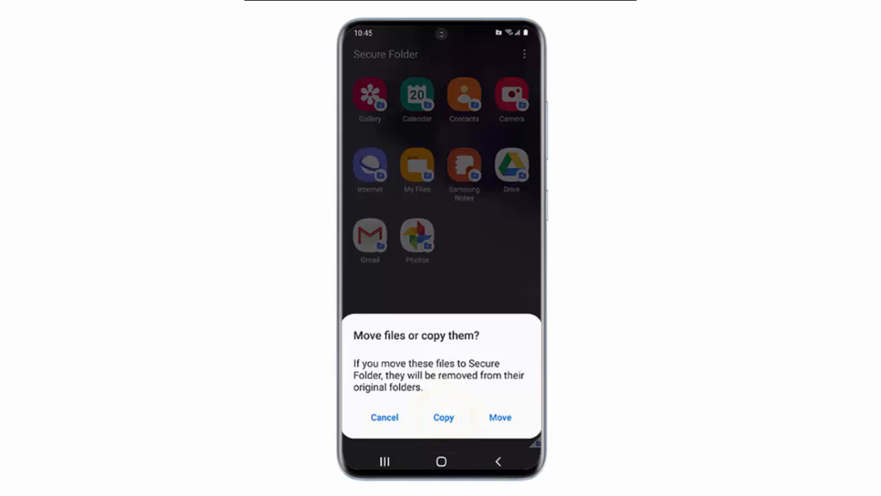
Copy the five images into the folder so the originals stay in place
{"action": "left_click", "coordinate": [444, 418]}
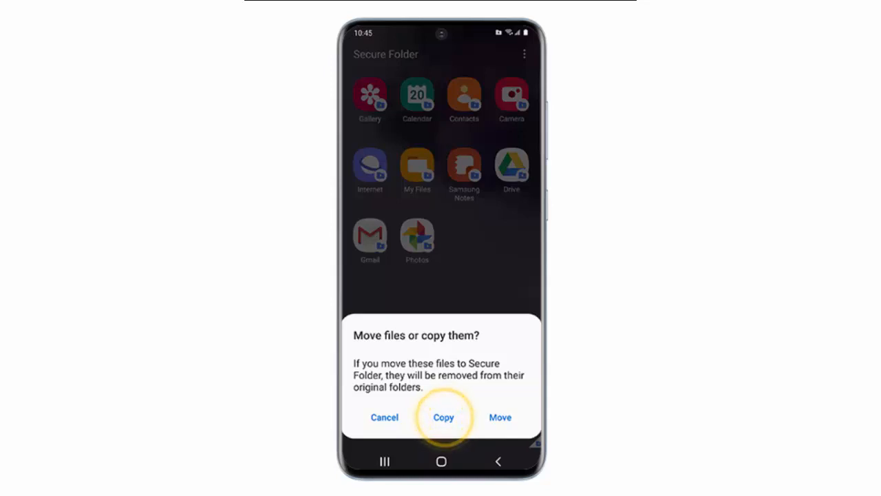
{"action": "left_click", "coordinate": [443, 416]}
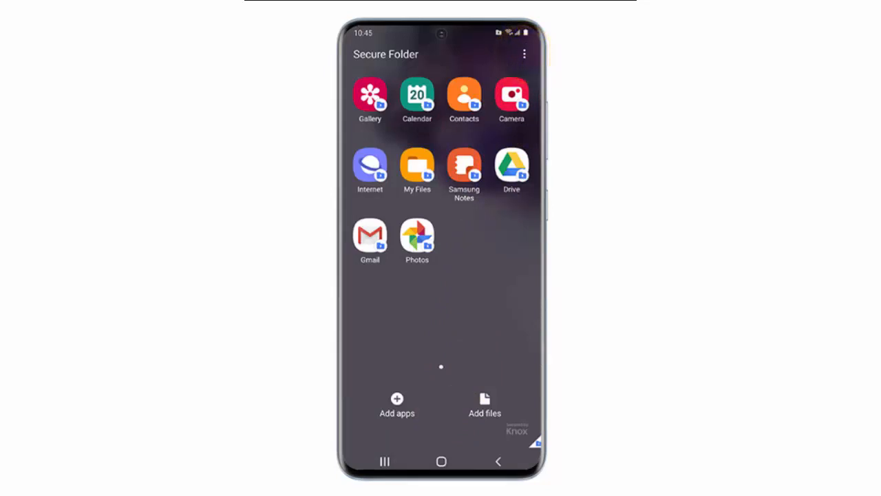
Lock and exit Secure Folder from its three-dot menu, returning to the app screen
{"action": "left_click", "coordinate": [525, 54]}
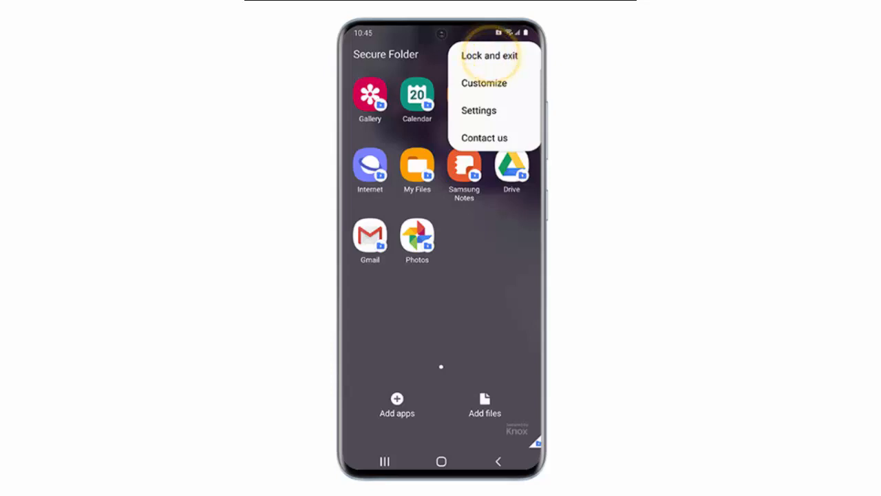
{"action": "left_click", "coordinate": [491, 55]}
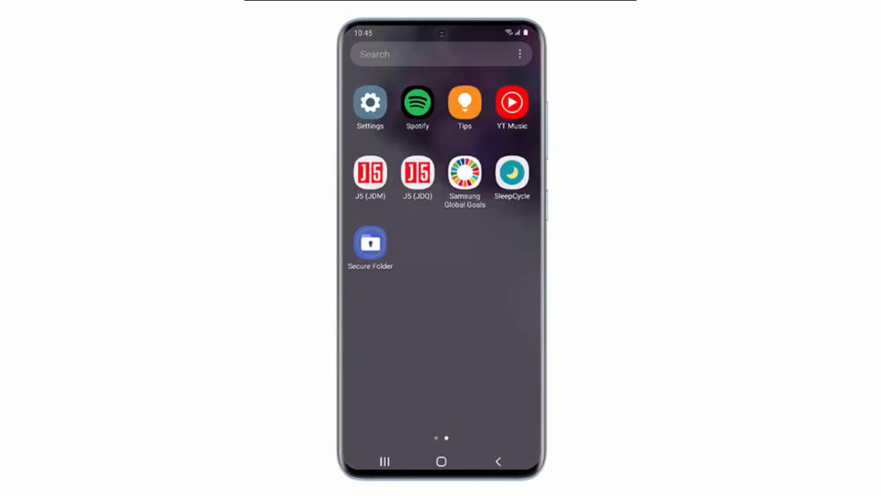
Reopen Secure Folder from its home-screen icon and unlock it with the PIN
{"action": "left_click", "coordinate": [369, 245]}
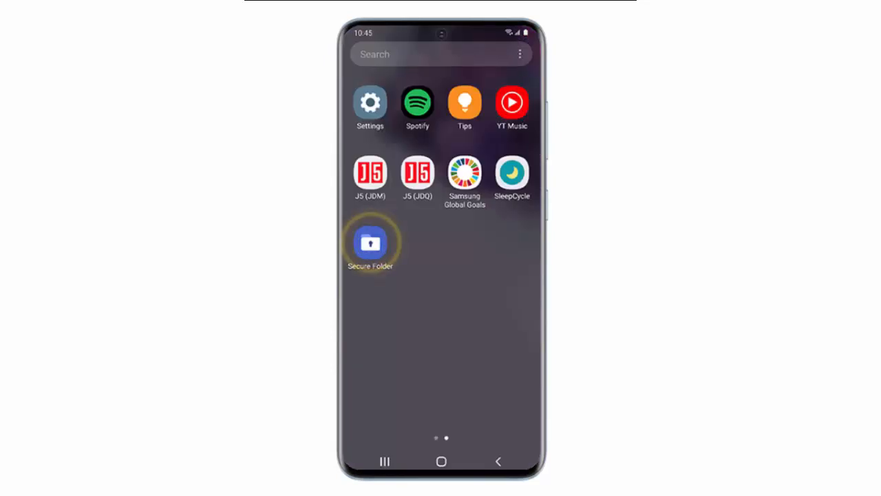
{"action": "left_click", "coordinate": [369, 242]}
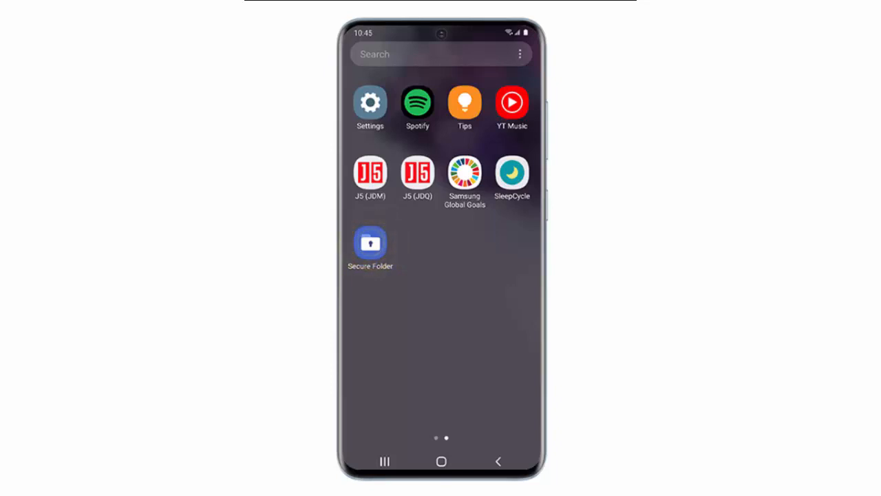
{"action": "left_click", "coordinate": [369, 246]}
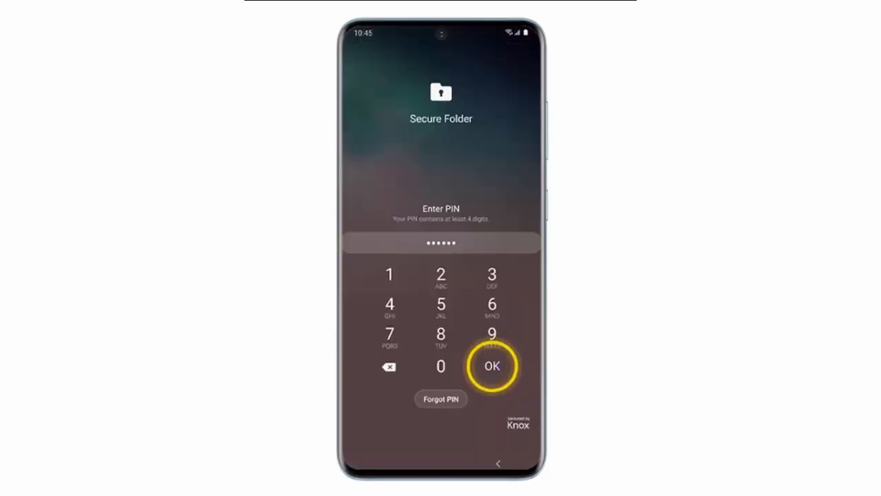
{"action": "left_click", "coordinate": [491, 366]}
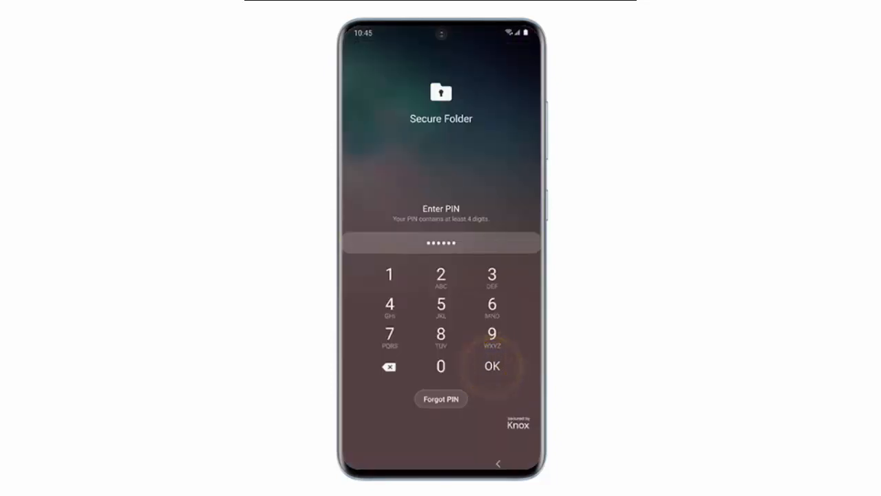